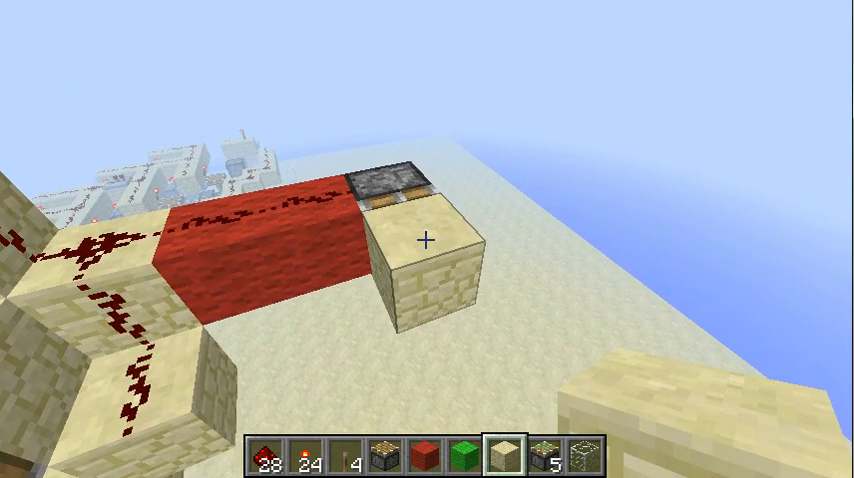
mouse_move(428, 240)
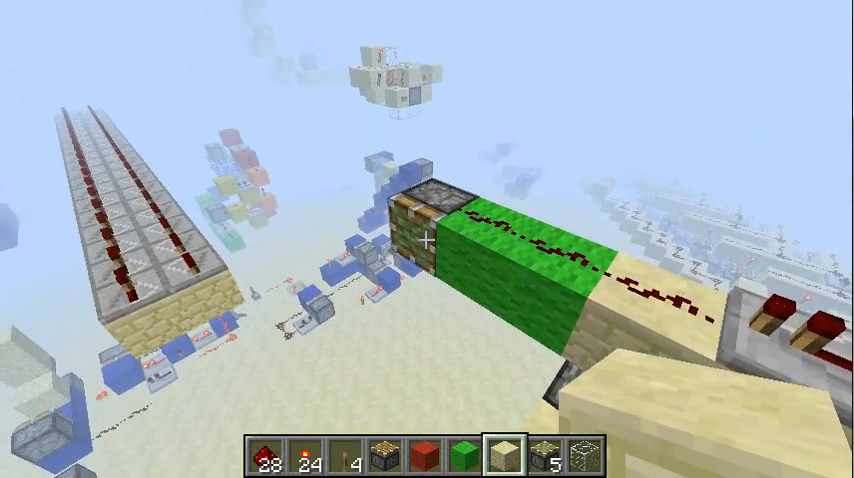
mouse_move(428, 240)
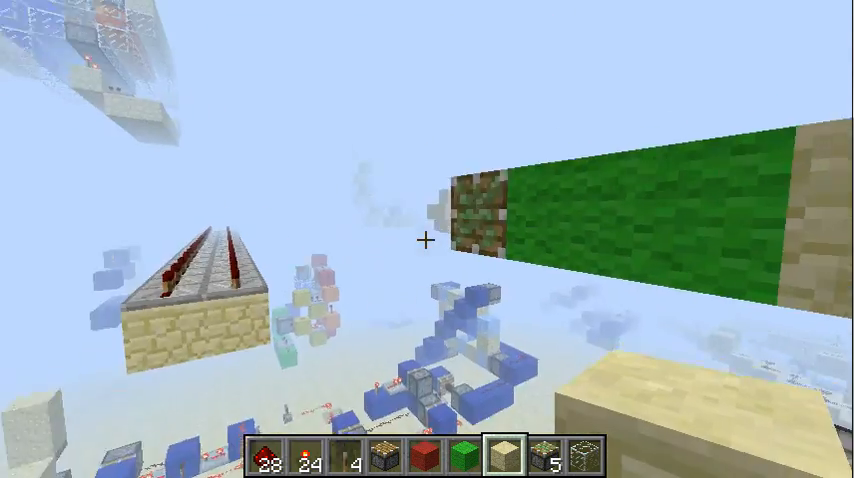
mouse_move(428, 240)
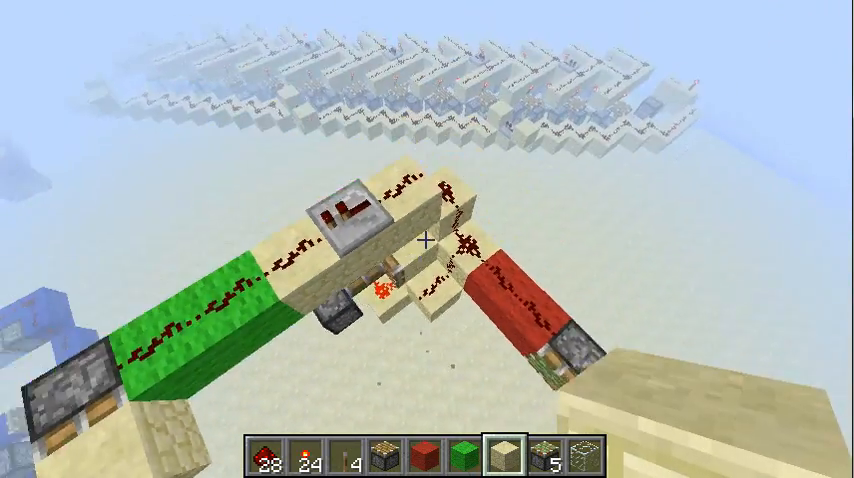
mouse_move(428, 240)
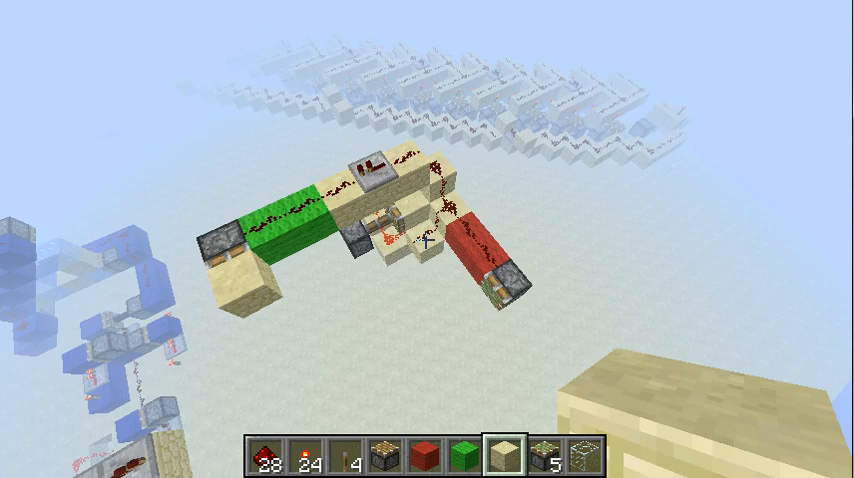
mouse_move(428, 240)
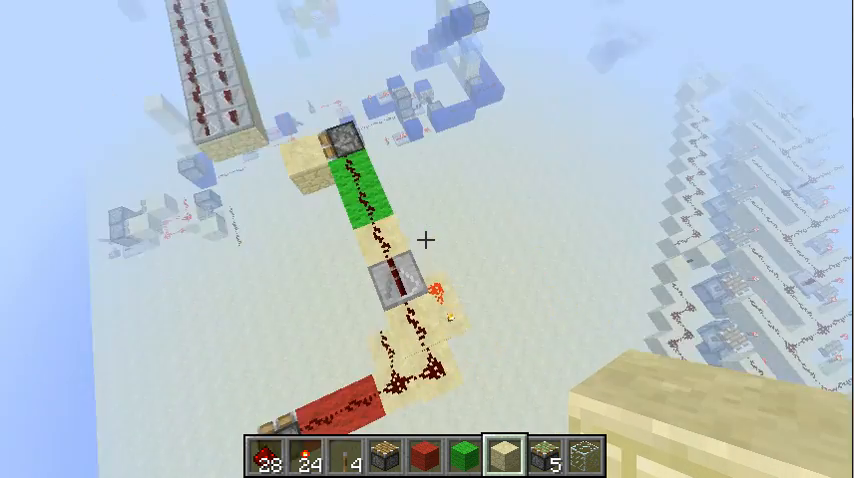